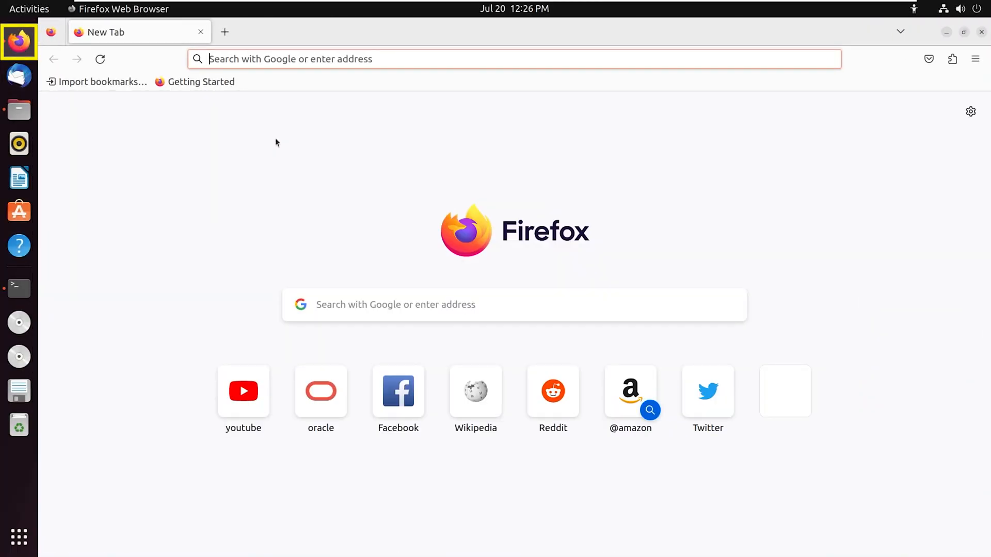
- Go to google.com and run a Google search for 'google chrome'
text(google.com/)
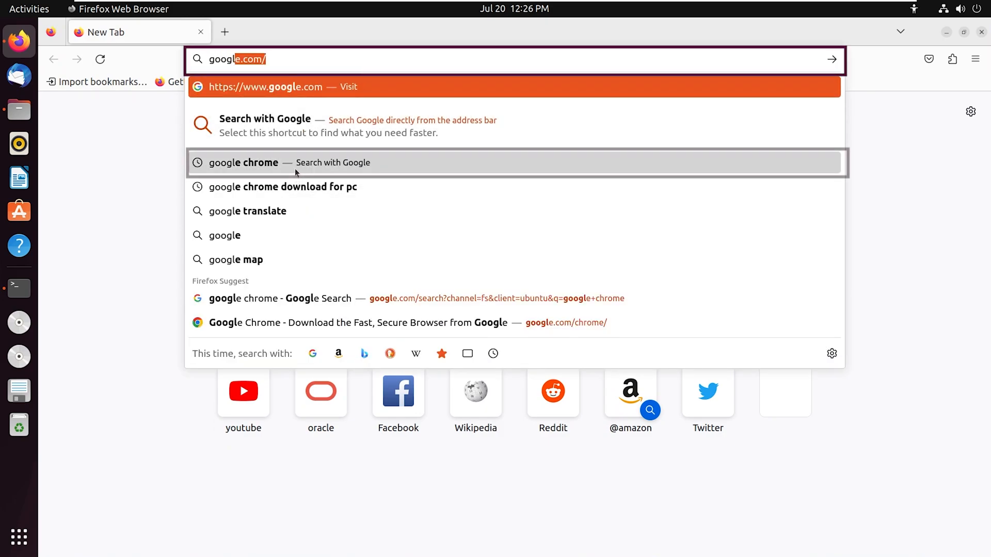
click(242, 162)
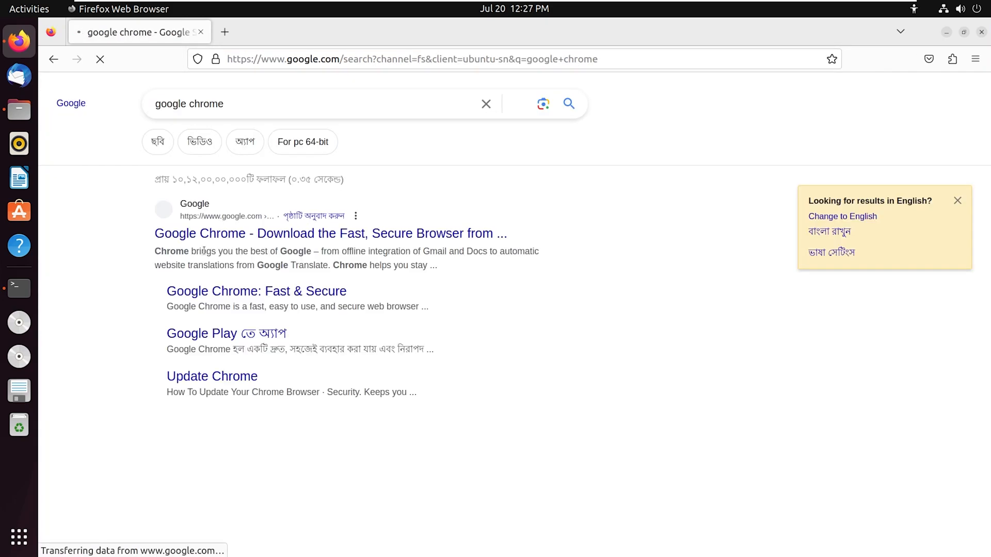
click(330, 233)
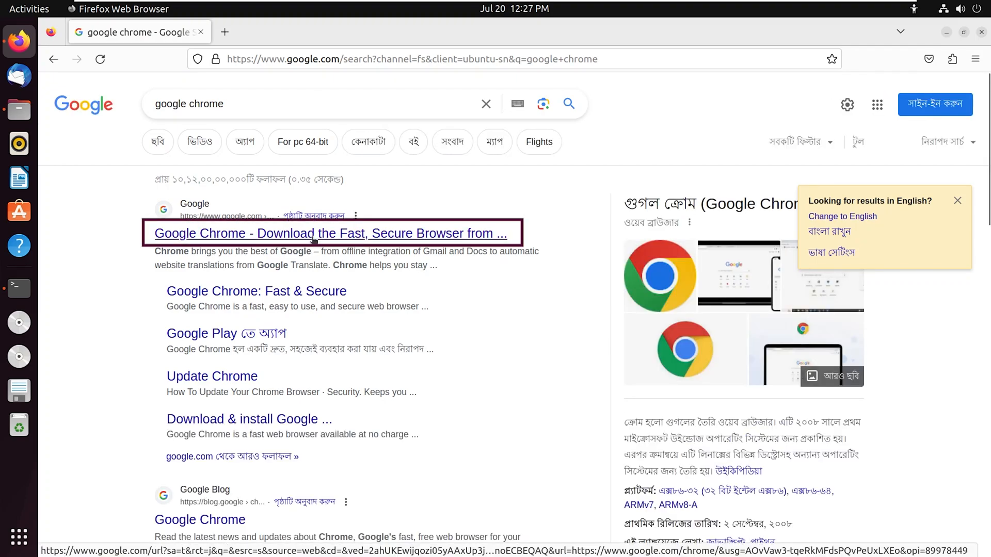
- From the Chrome download page, accept the terms and download the 64-bit .deb package
click(330, 234)
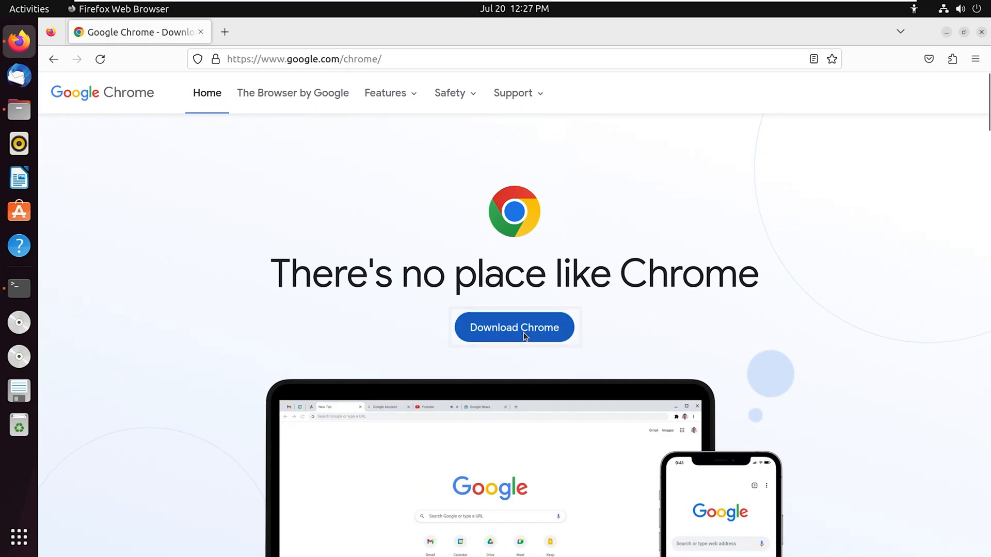
click(514, 327)
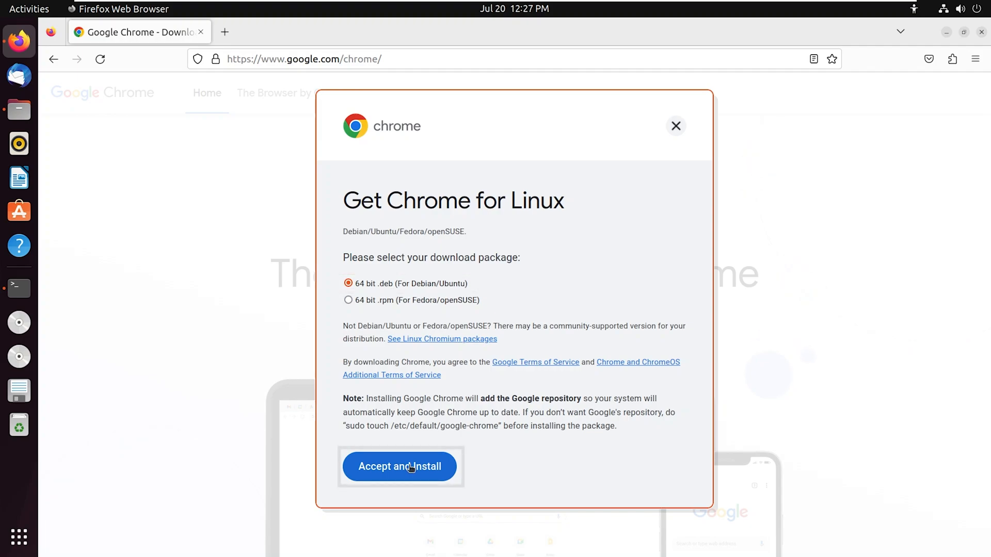
click(399, 466)
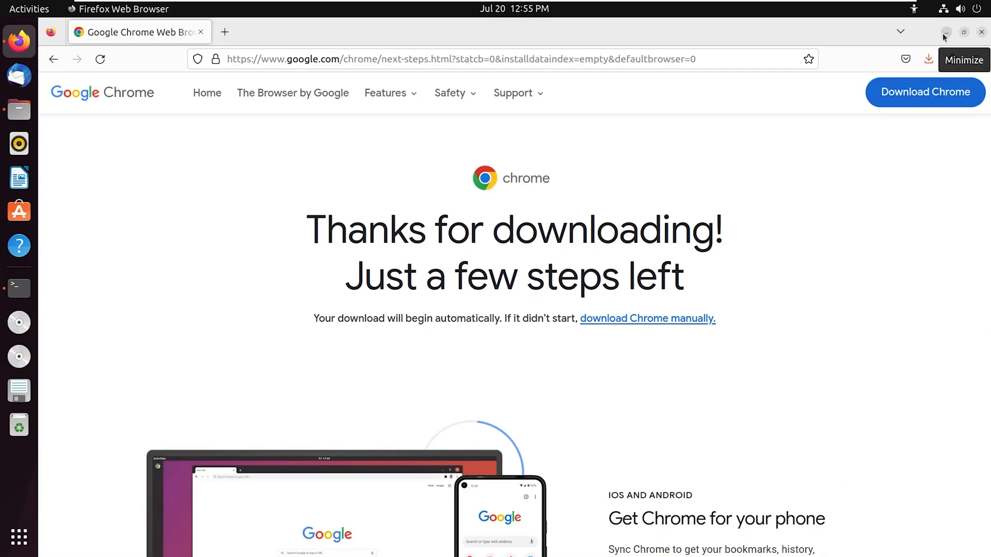
- Minimize Firefox, confirm the Chrome package sits in Downloads via Files, then close Files
click(945, 32)
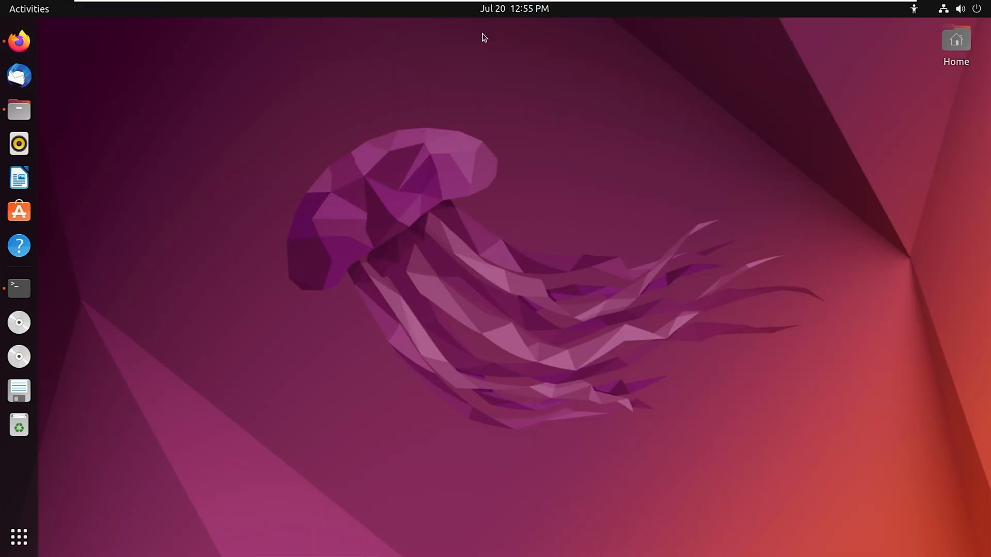
mouse_move(19, 110)
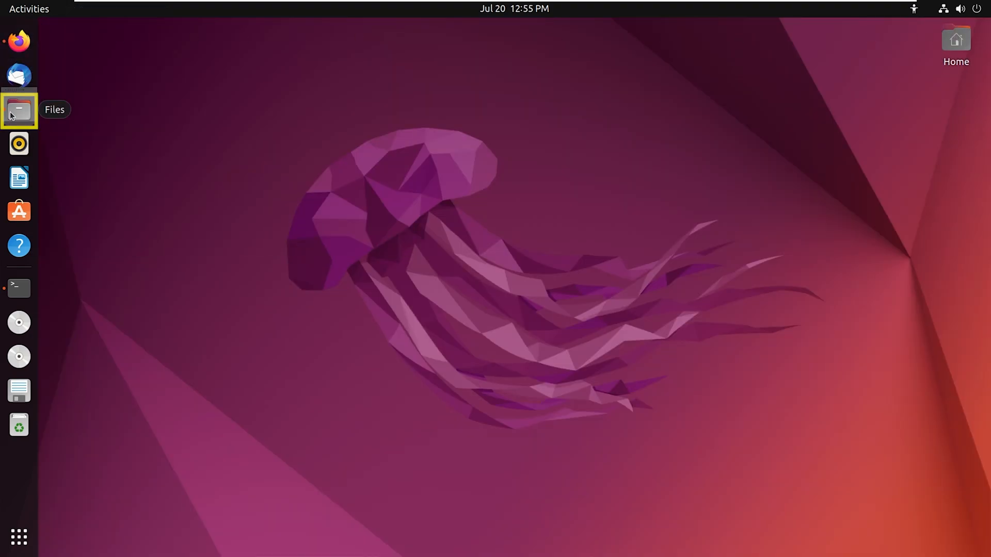
click(19, 109)
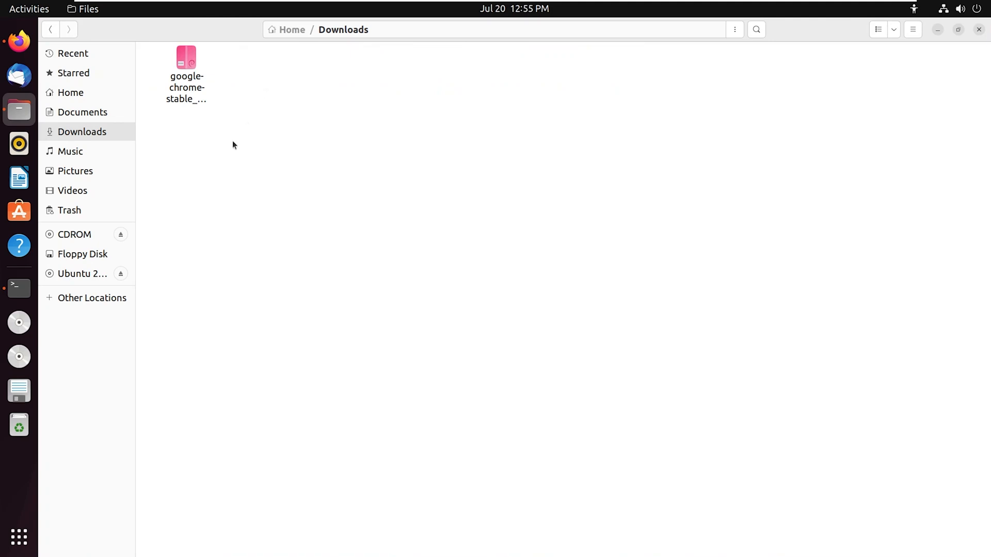
click(186, 70)
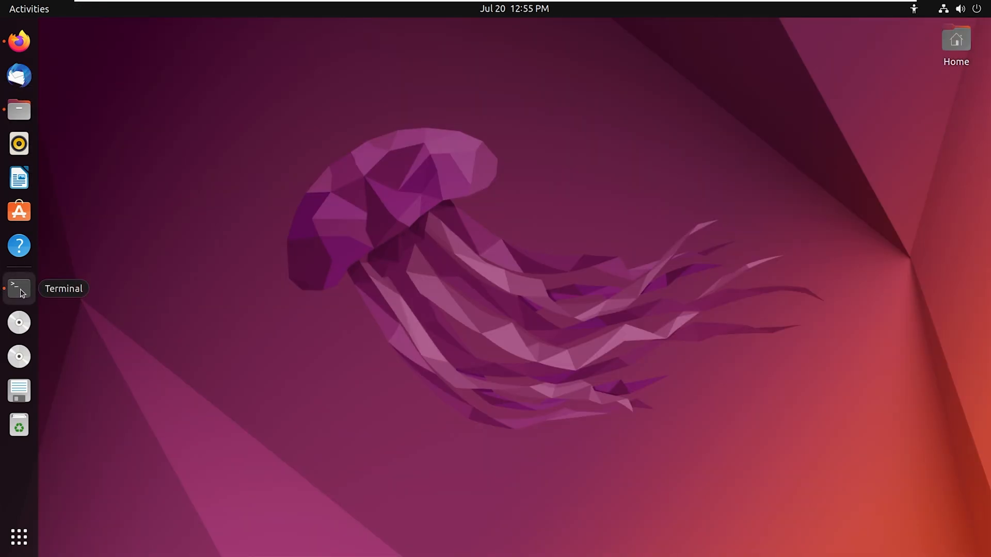
- In a new Terminal, cd into Downloads and list google-chrome-stable_current_amd64.deb
click(19, 288)
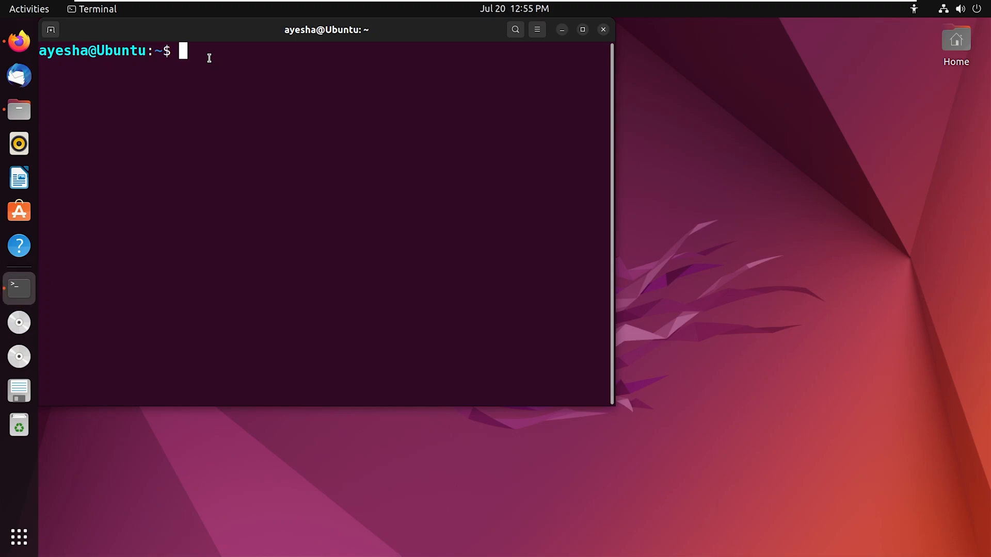
text(ls)
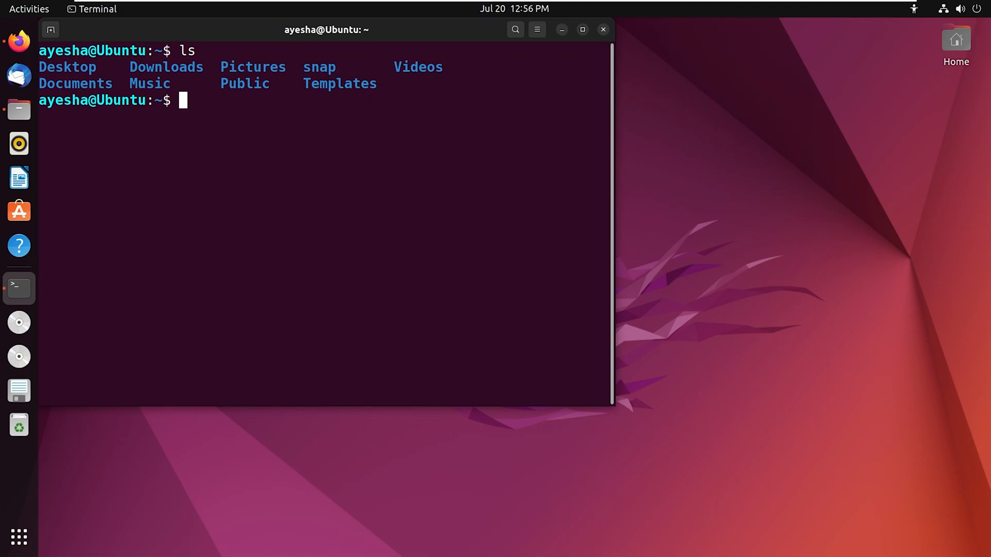
text(cd D)
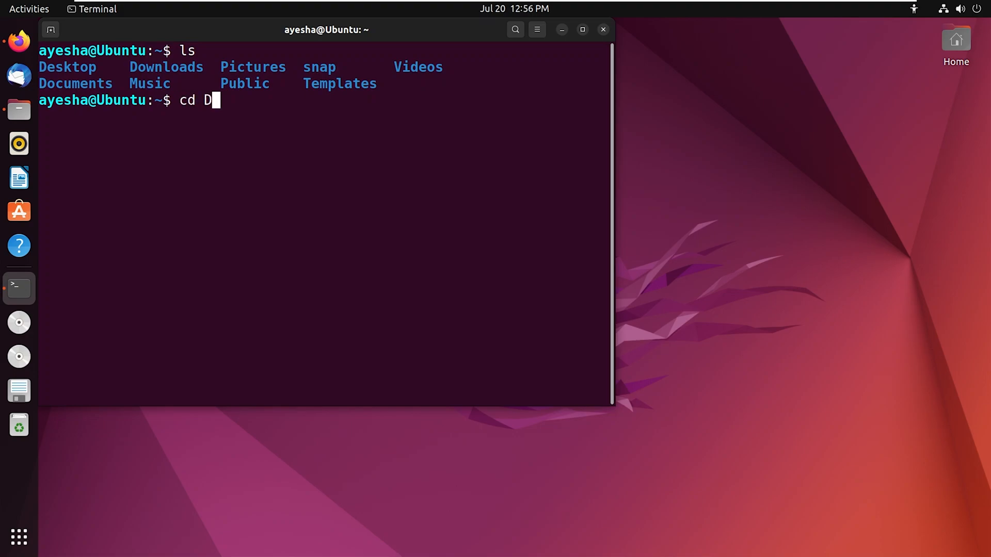
key(Enter)
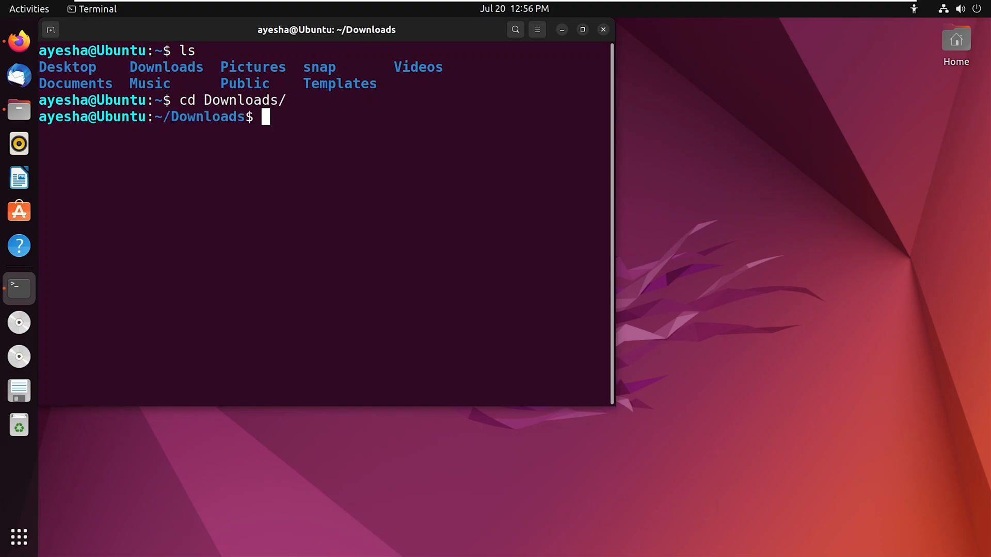
text(ls)
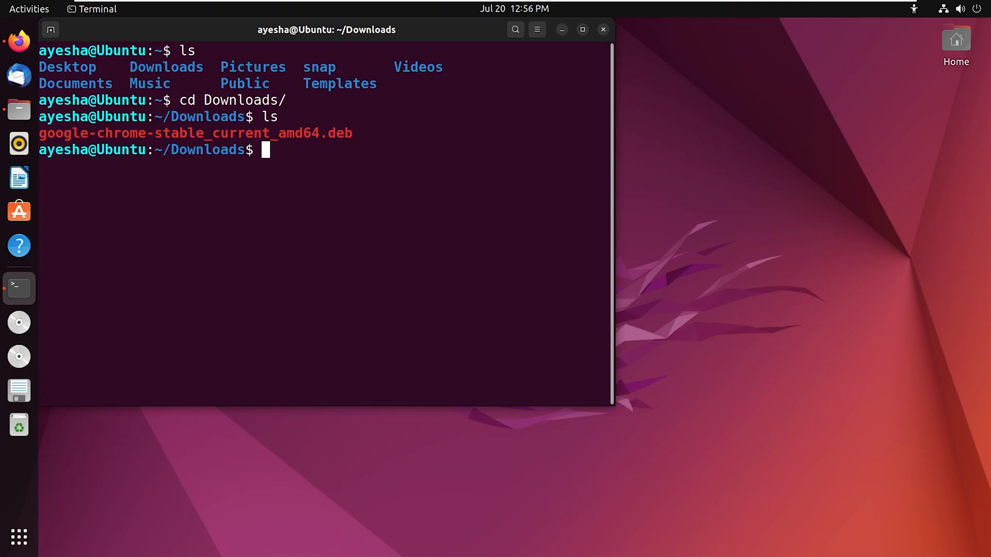
- Run sudo dpkg -i google-chrome-stable_current_amd64.deb with the sudo password to install Chrome
text(sudo d)
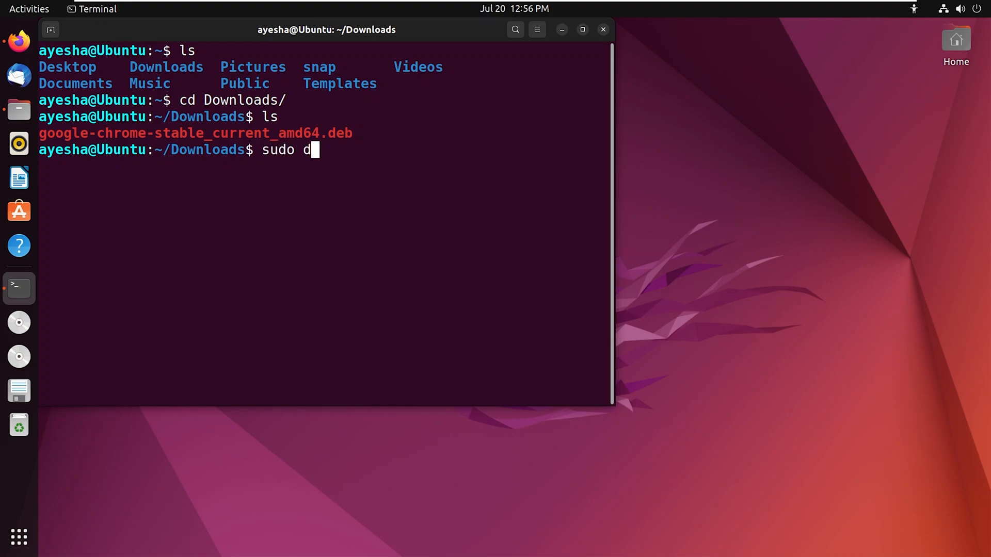
text(pkg)
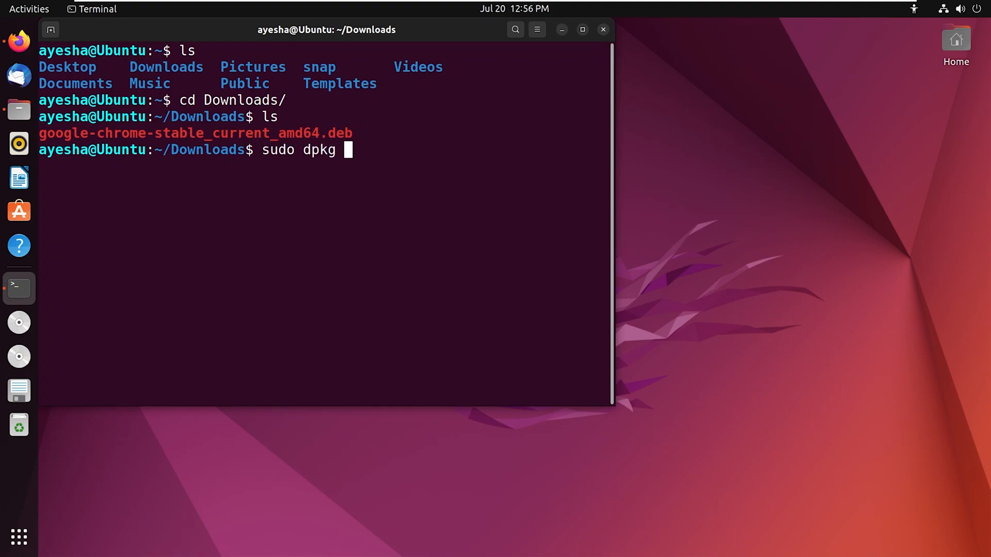
text(-i)
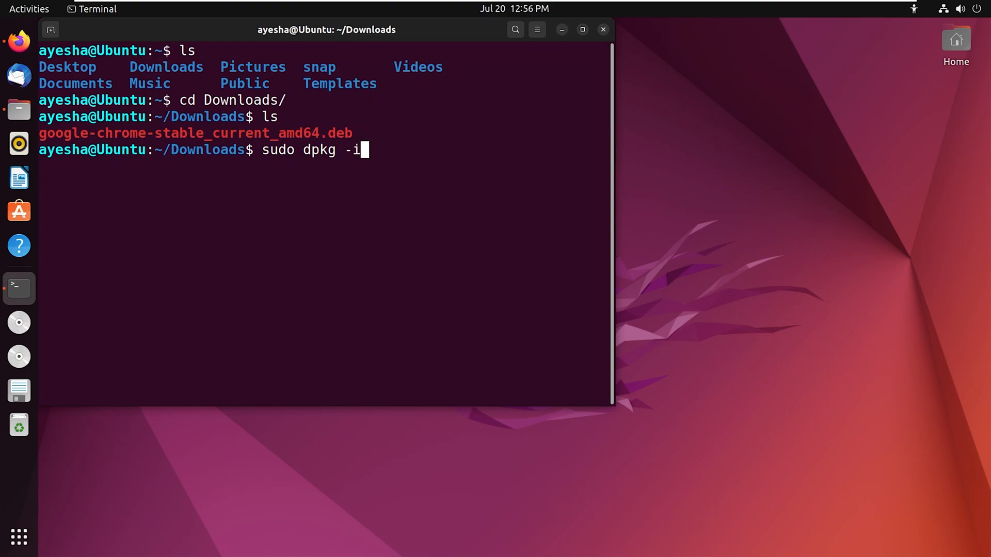
text(go)
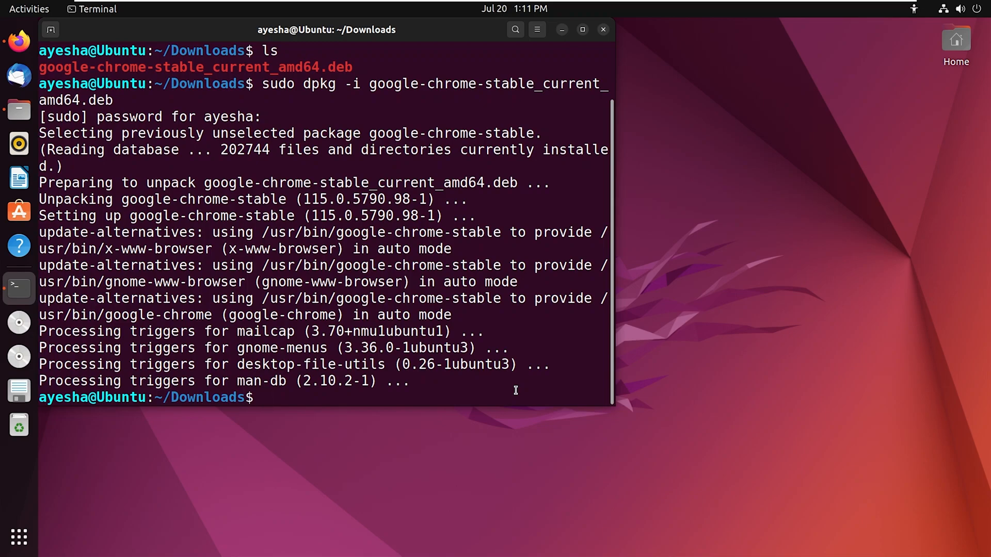
text(sudo)
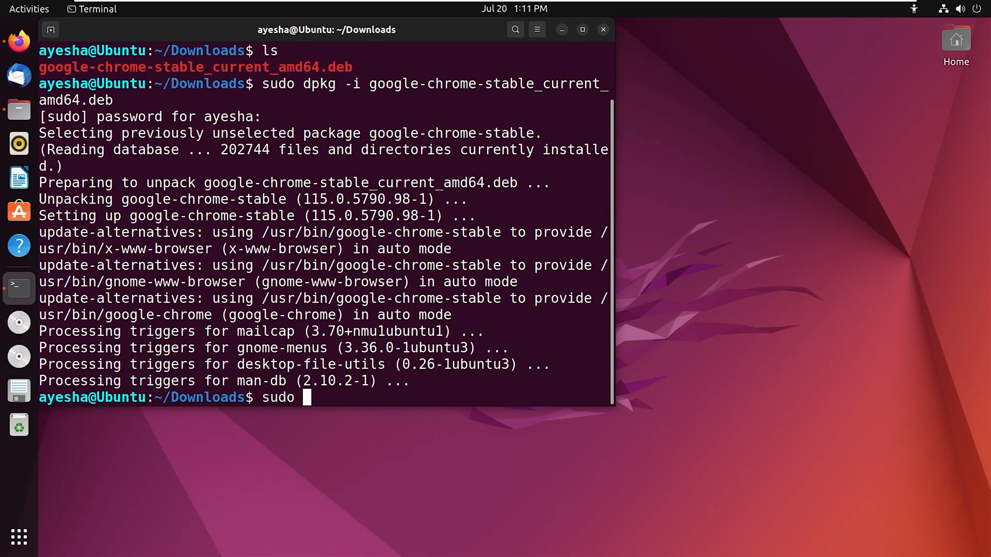
- Run sudo apt install -f to fix any remaining dependencies
text(apt instal)
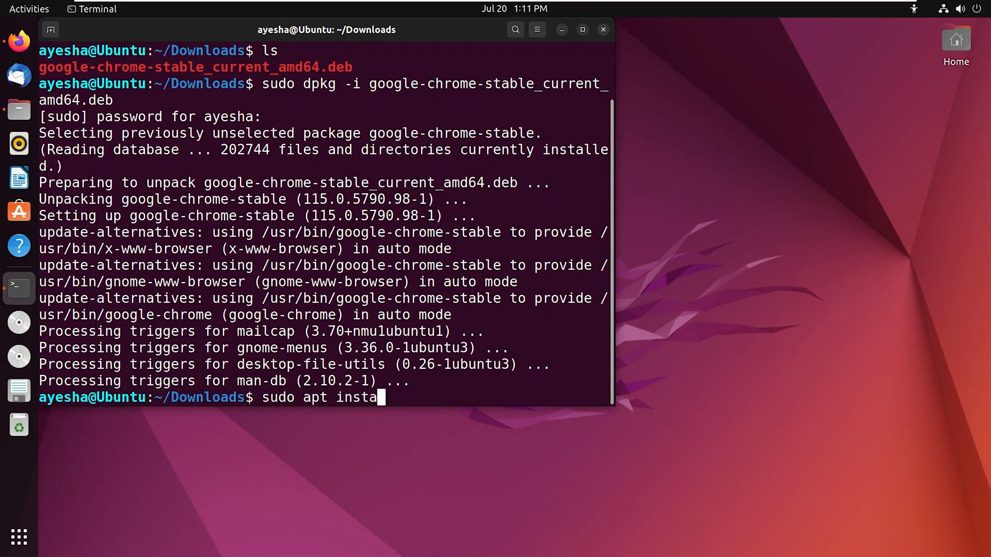
text(ll -f)
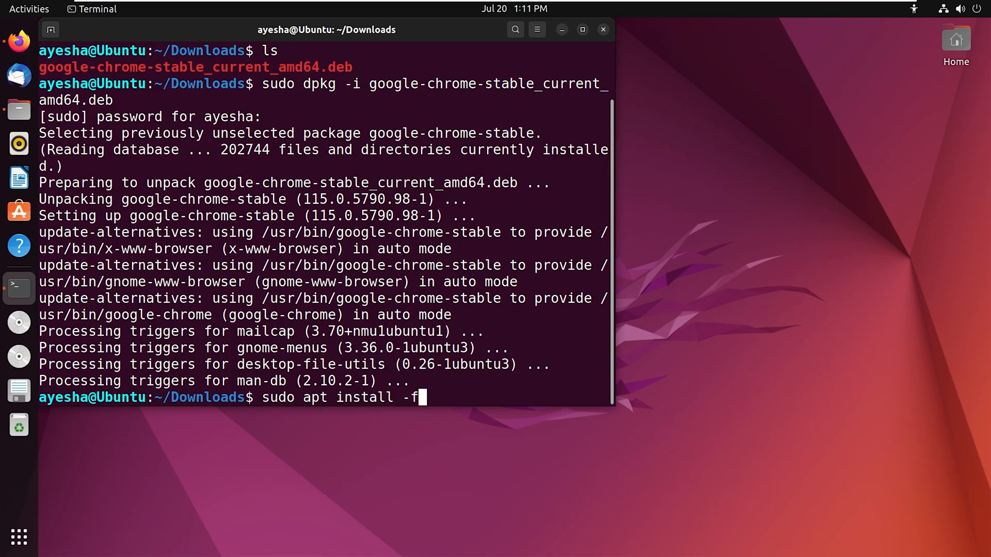
key(Return)
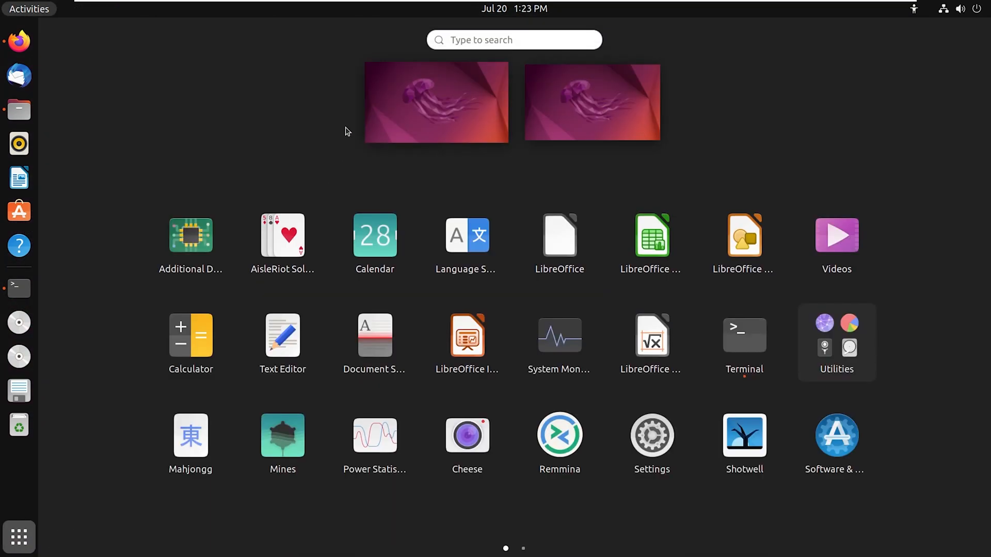
- Search the app menu for 'goo' and launch Google Chrome
text(gl)
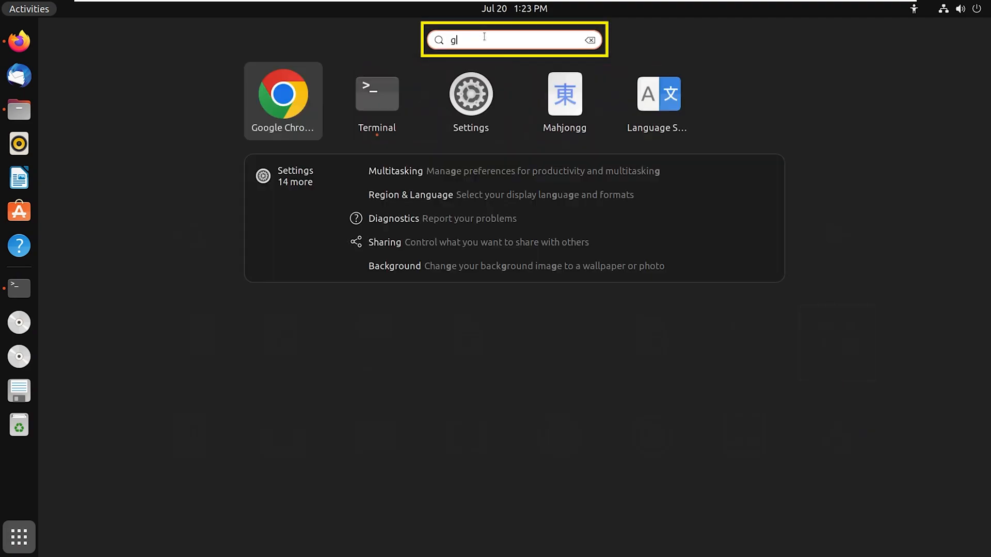
text(ool)
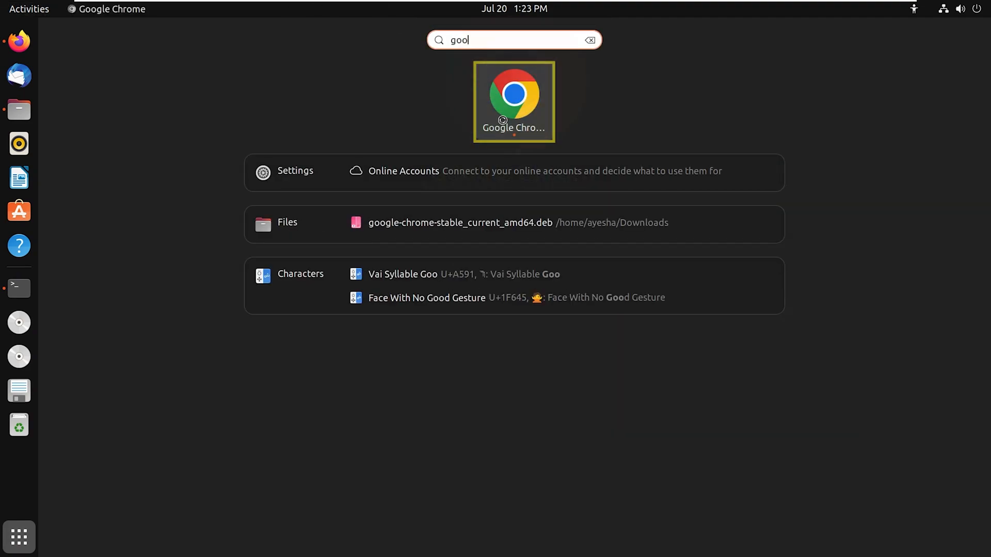
click(514, 102)
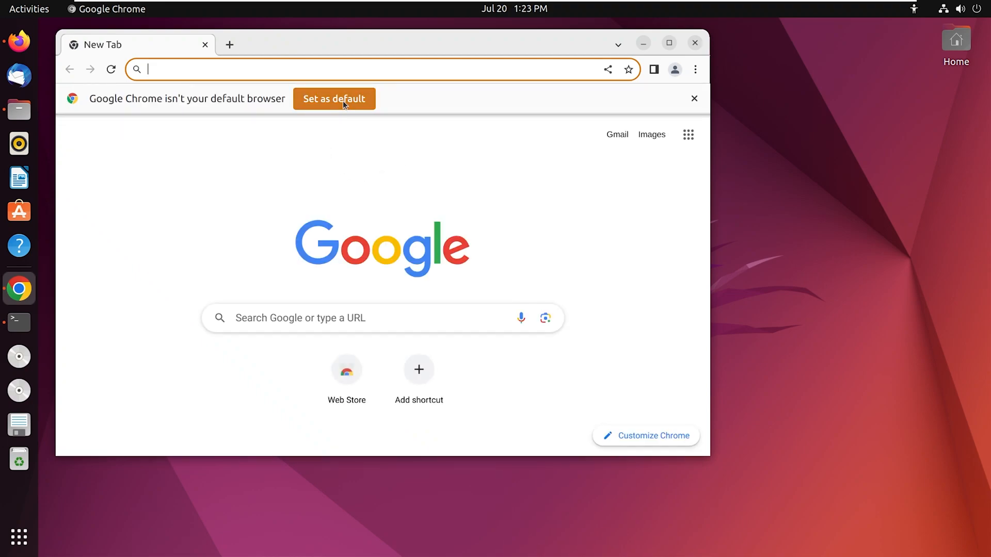
- Choose 'Set as default' on the info bar to make Chrome the default browser
click(693, 99)
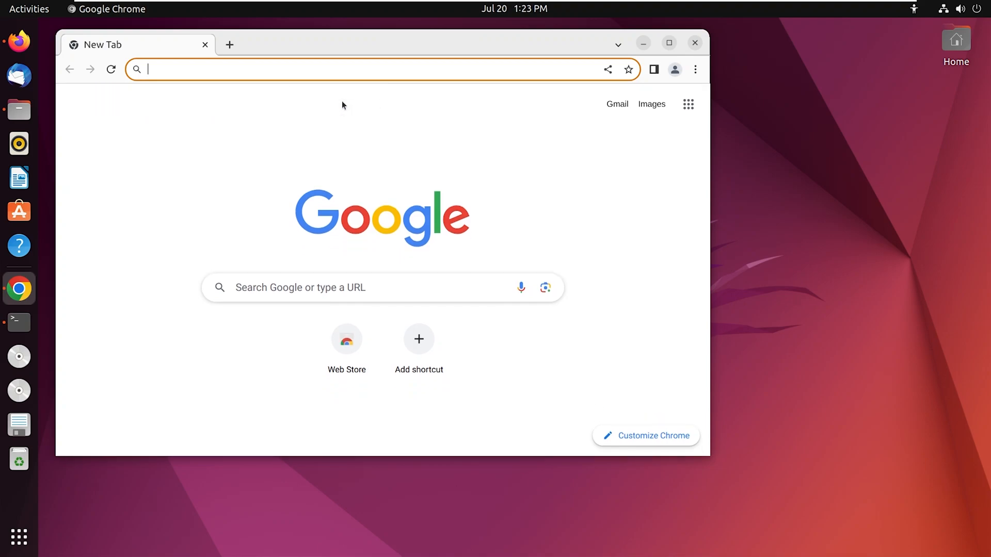
mouse_move(644, 57)
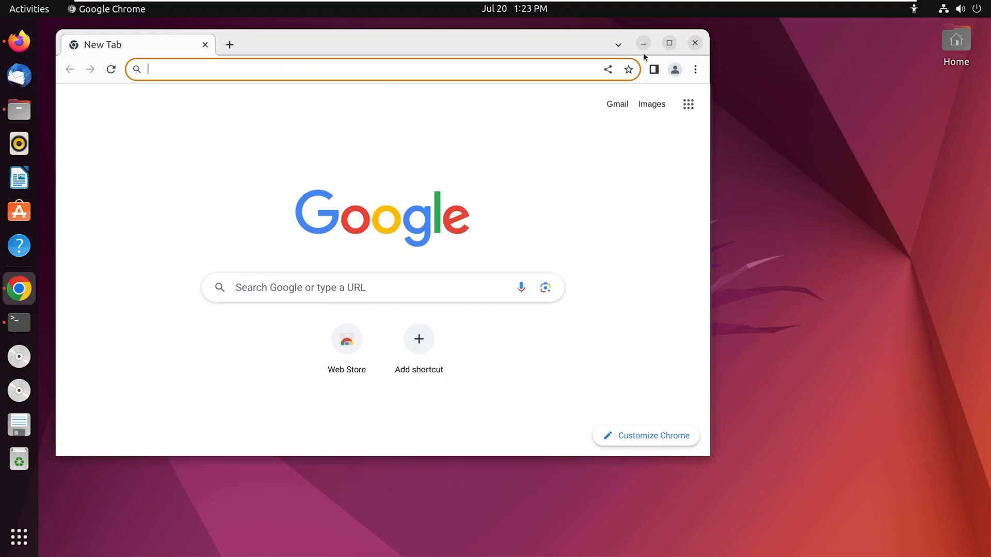